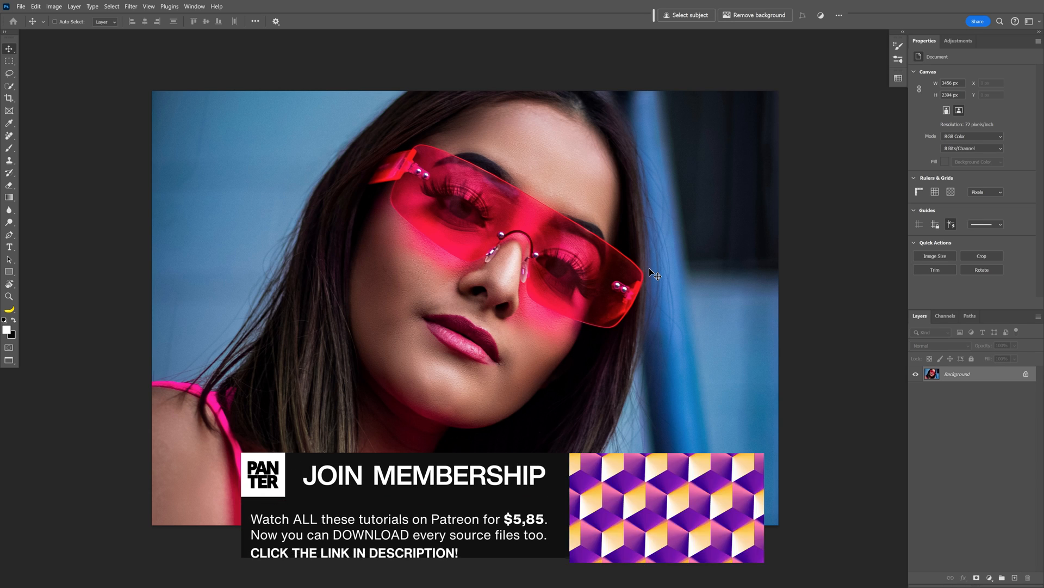
# - Convert the locked Background portrait layer into a smart object
pyautogui.click(53, 7)
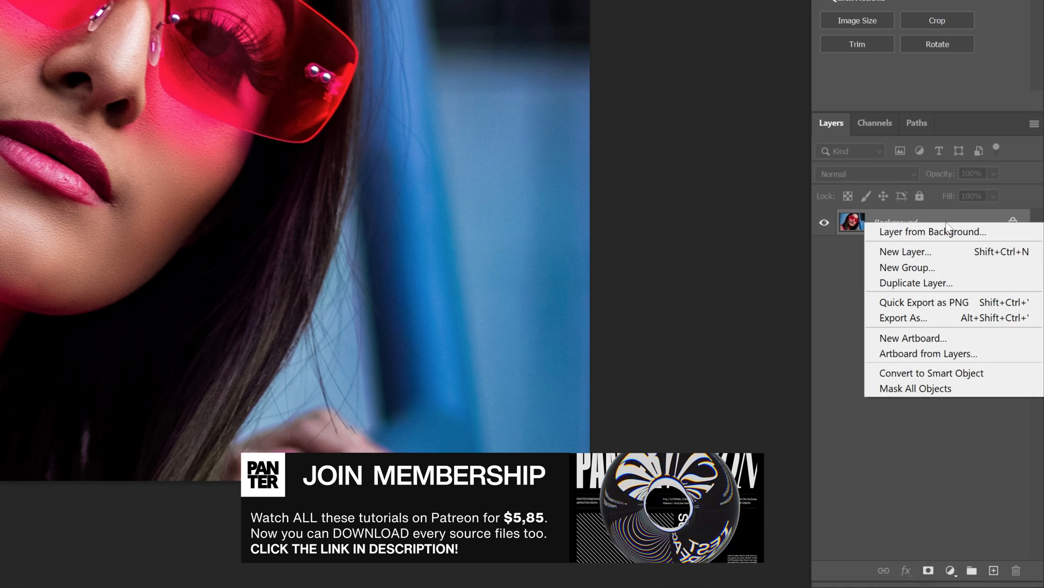
pyautogui.click(932, 230)
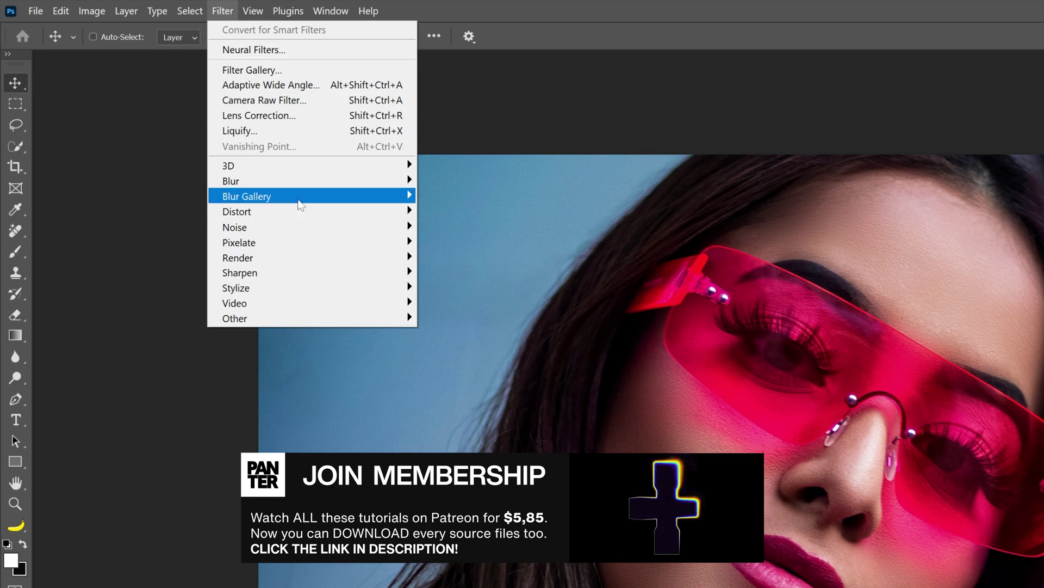
pyautogui.moveTo(238, 242)
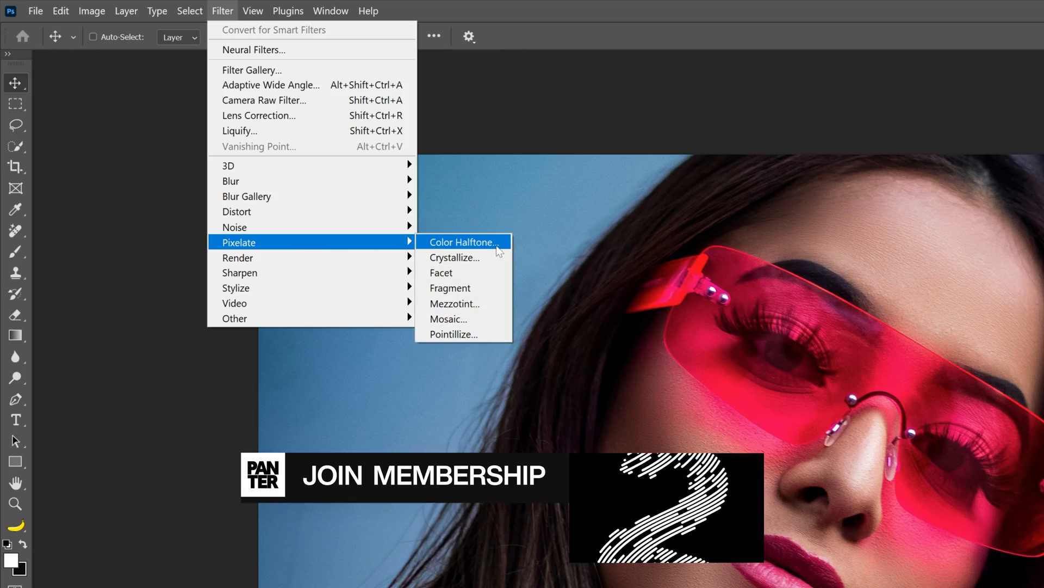
# - Apply a Color Halftone smart filter, then raise its Max. Radius to 12 pixels
pyautogui.click(462, 242)
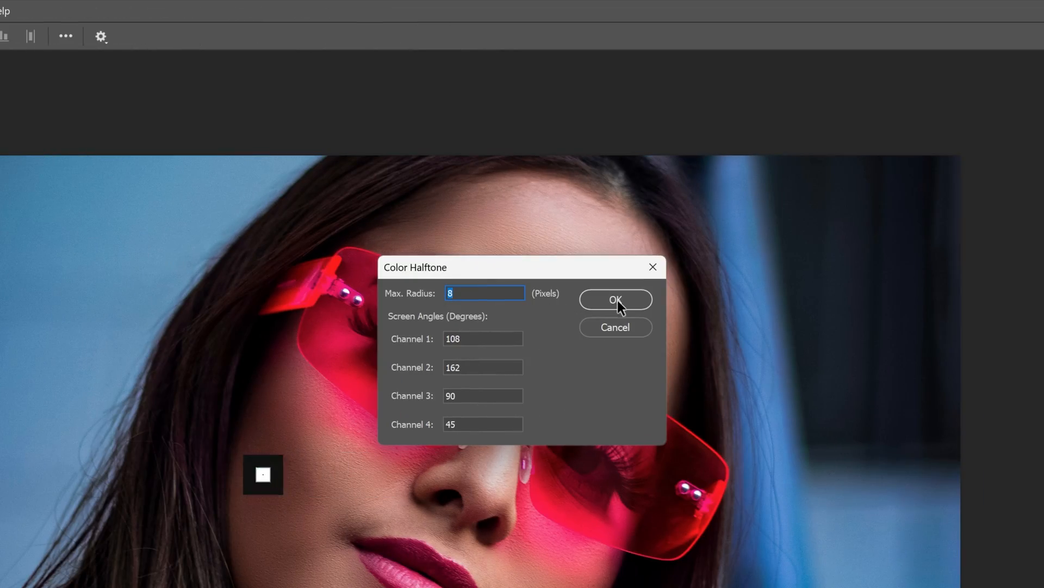
pyautogui.click(614, 299)
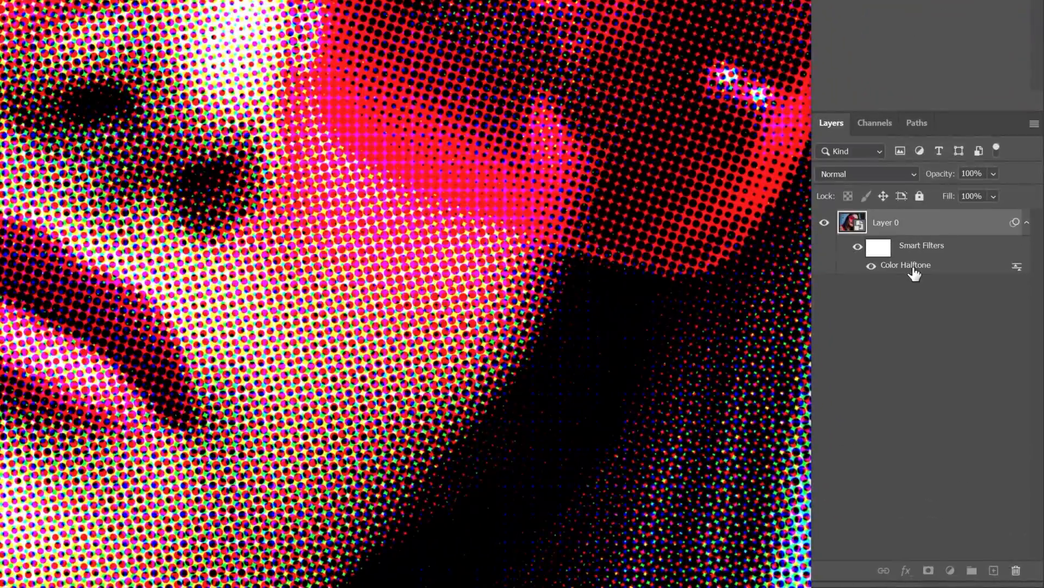
pyautogui.doubleClick(905, 264)
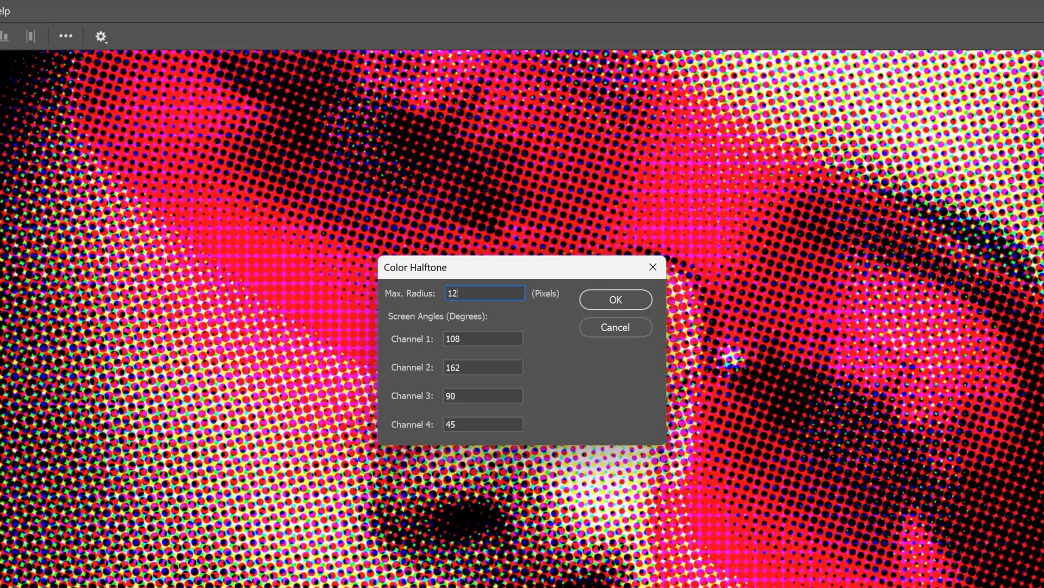
pyautogui.click(614, 299)
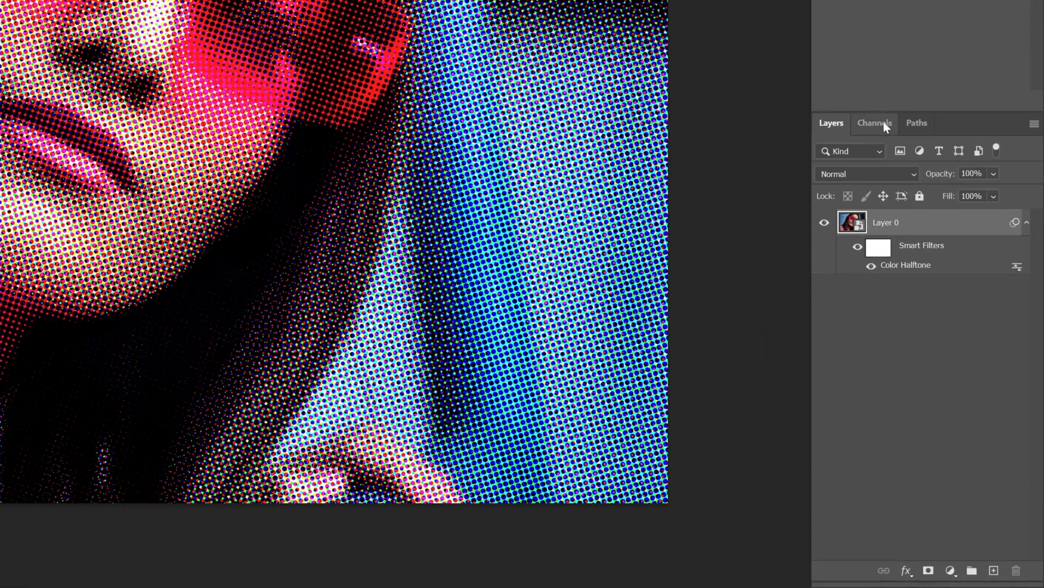
# - Load the Green channel and place its grayscale halftone on a new Layer 1
pyautogui.click(875, 123)
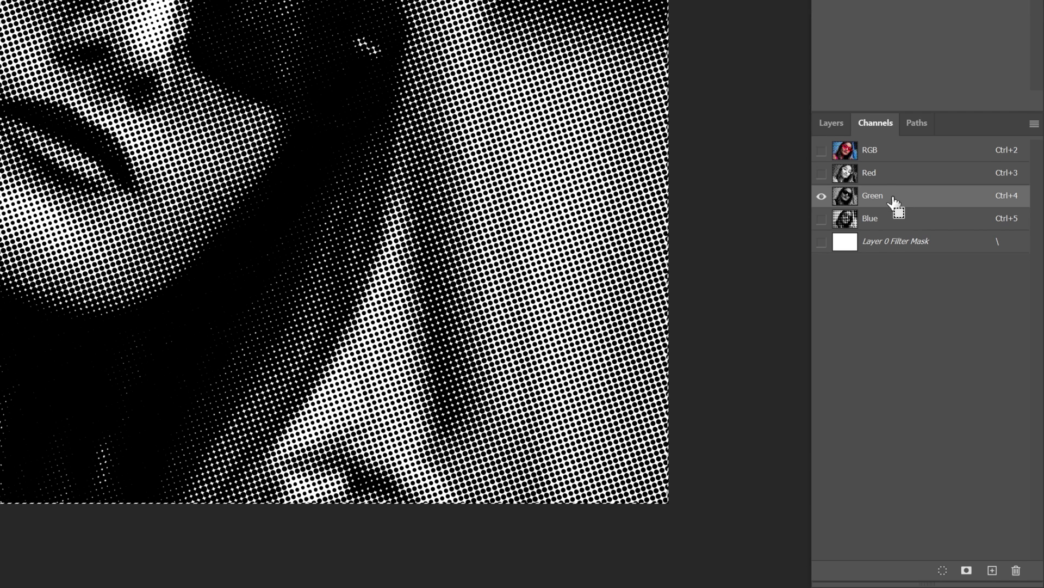
pyautogui.moveTo(879, 153)
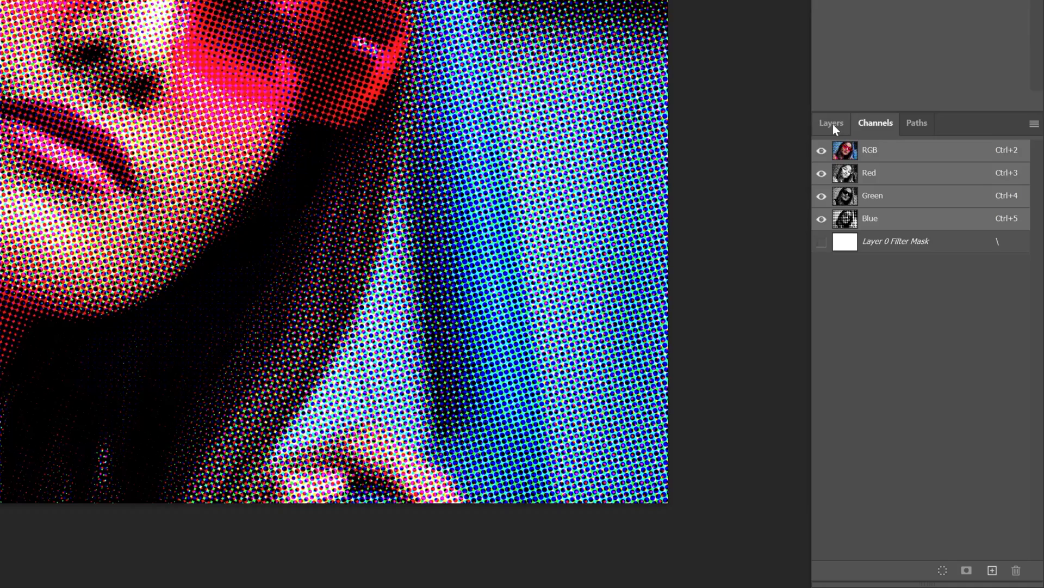
pyautogui.click(830, 123)
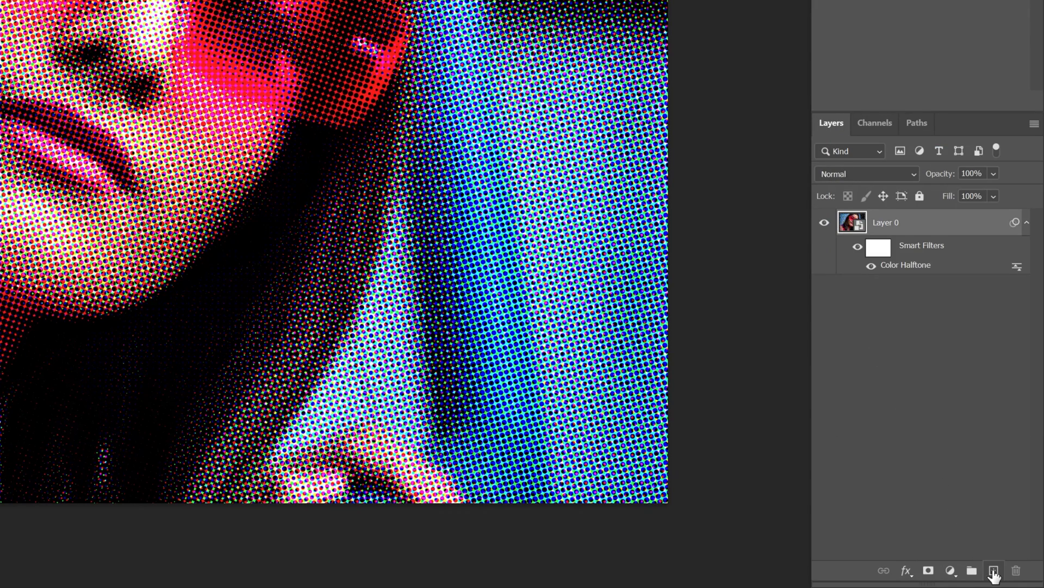
pyautogui.click(994, 570)
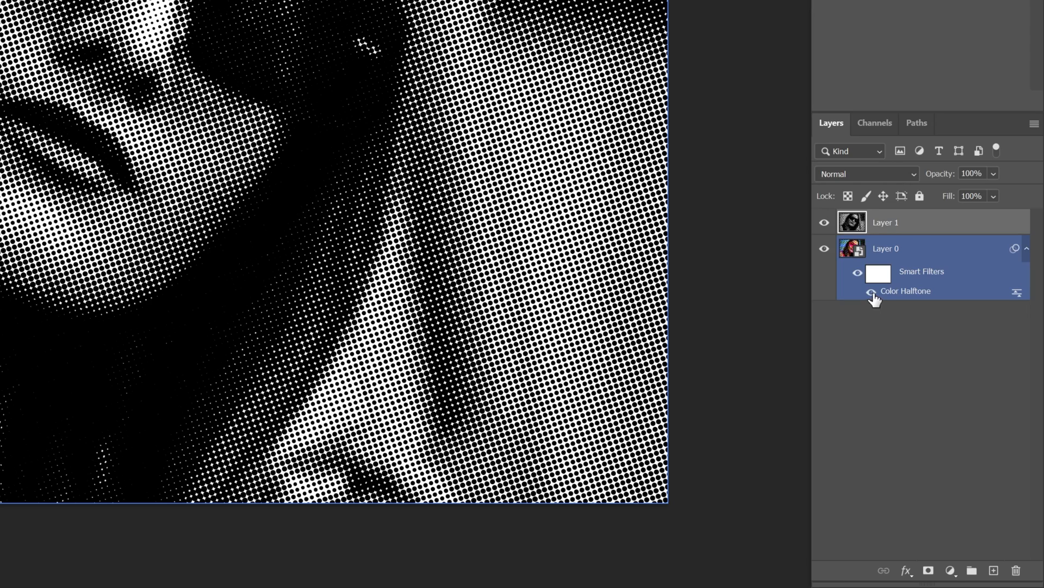
# - Hide Layer 0's halftone, set Layer 1 to Overlay and duplicate it at 51% opacity
pyautogui.click(872, 292)
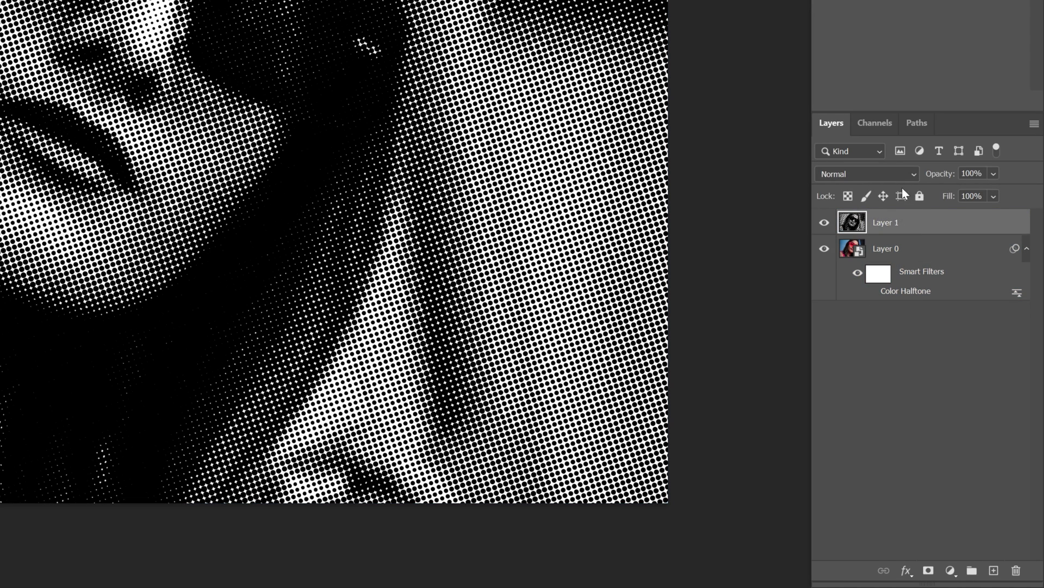
pyautogui.click(866, 174)
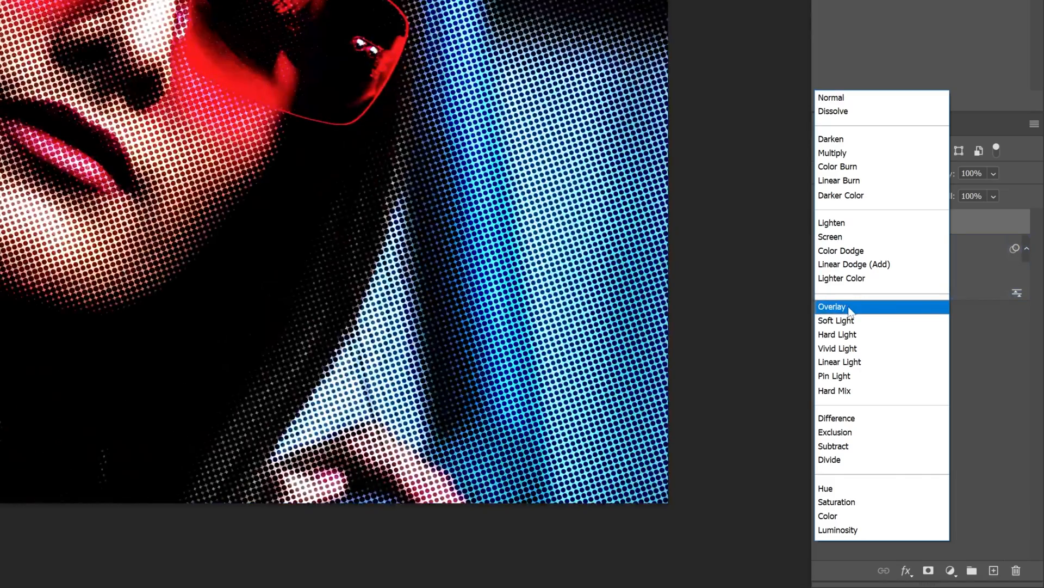
pyautogui.click(832, 307)
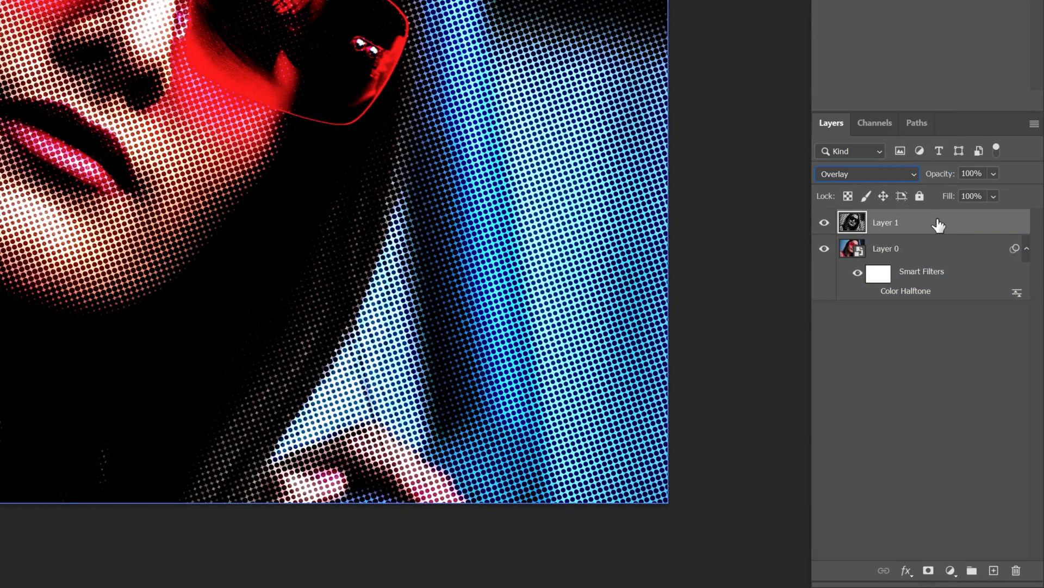
pyautogui.press('ctrl+j')
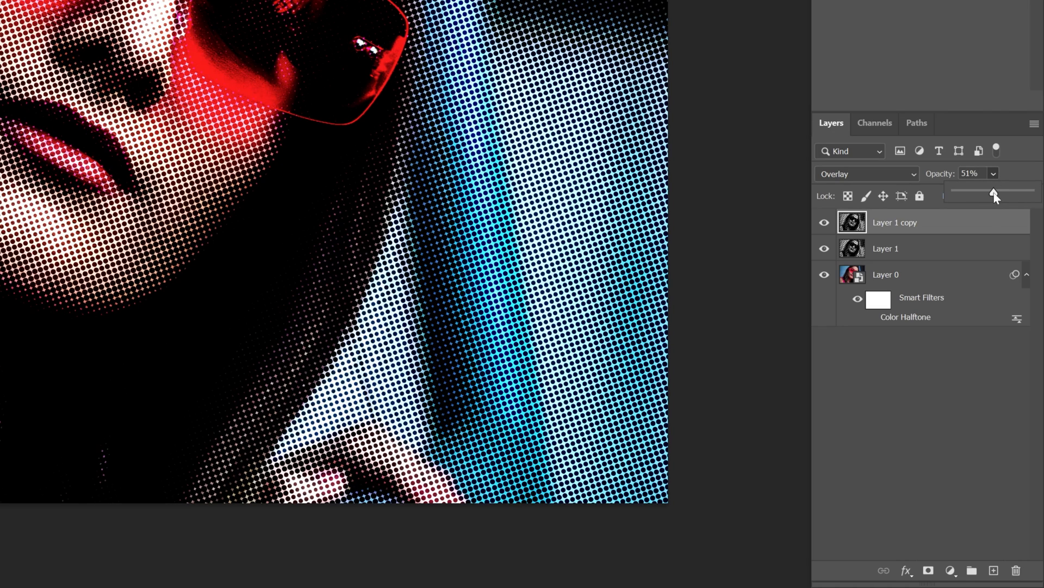
pyautogui.click(886, 274)
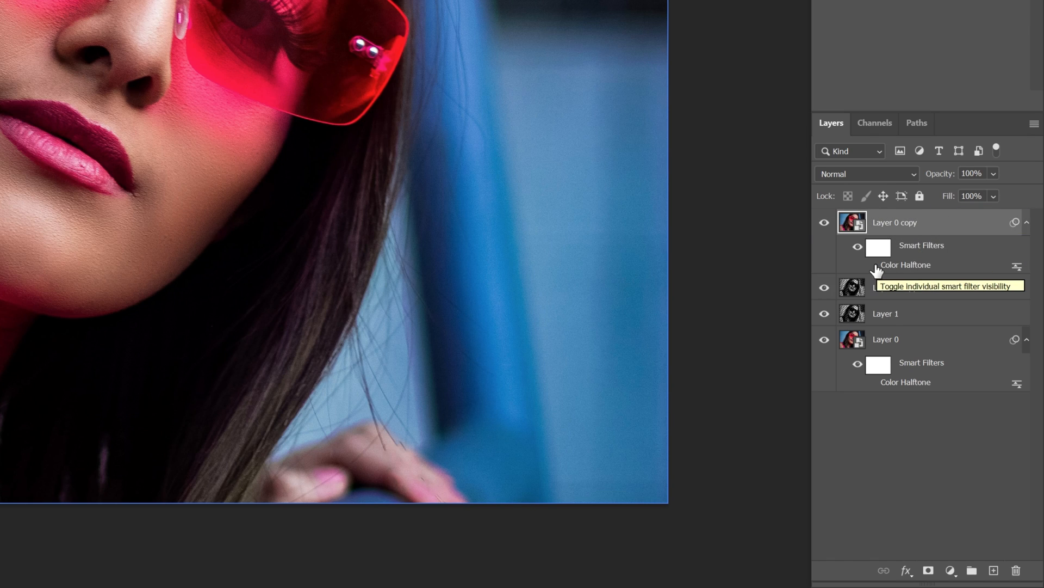
# - Re-enable the top copy's Color Halftone and blend it in Divide mode
pyautogui.click(870, 264)
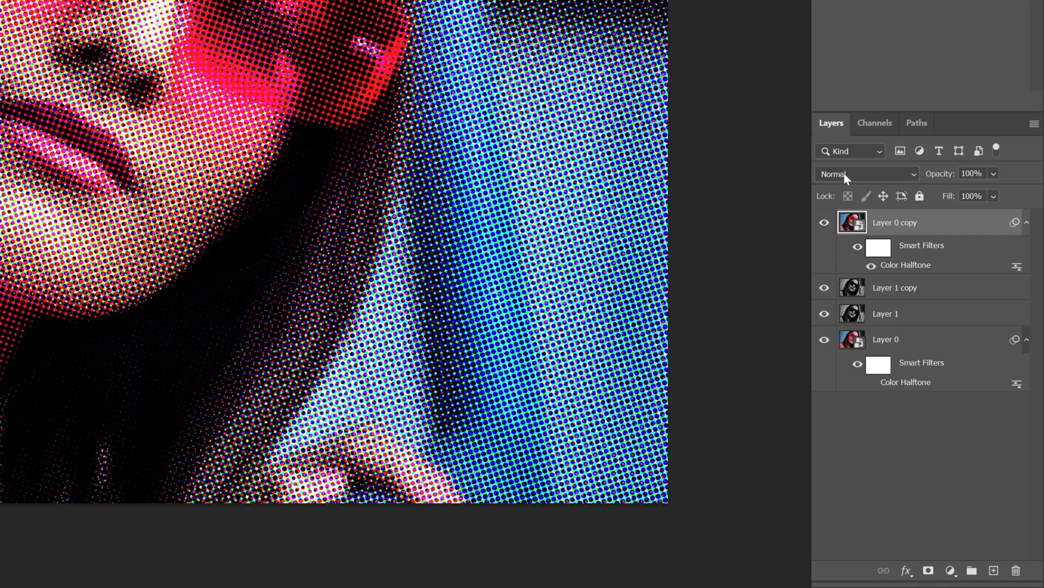
pyautogui.click(866, 175)
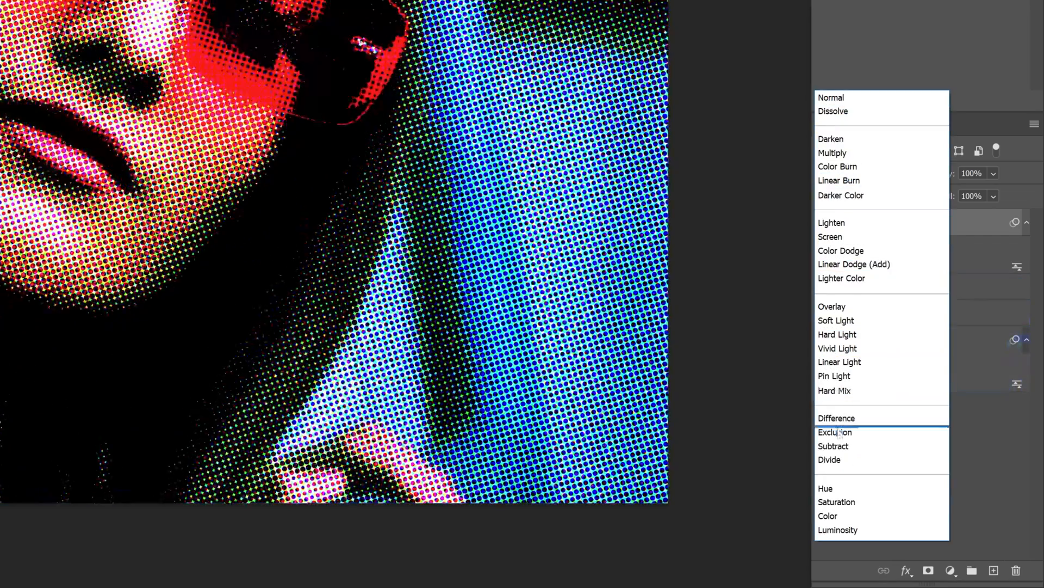
pyautogui.click(829, 459)
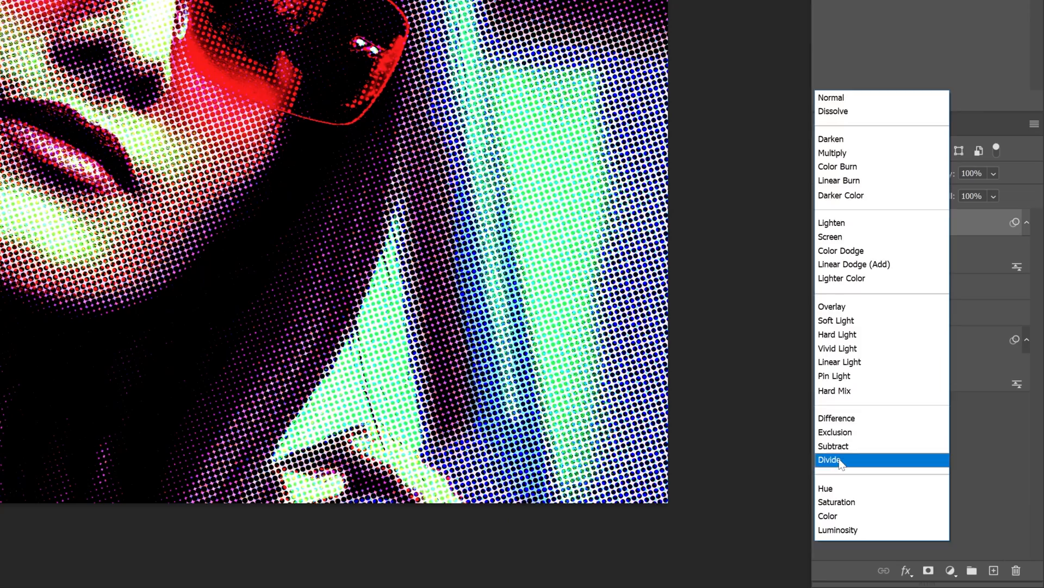
pyautogui.click(830, 459)
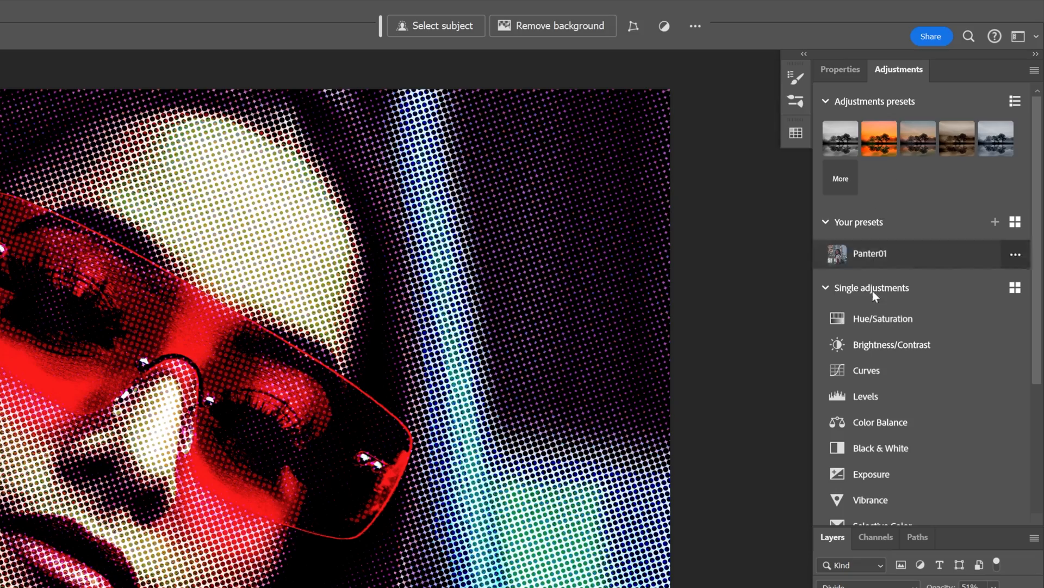
# - Add a Curves adjustment and lift the RGB midtones slightly
pyautogui.click(866, 370)
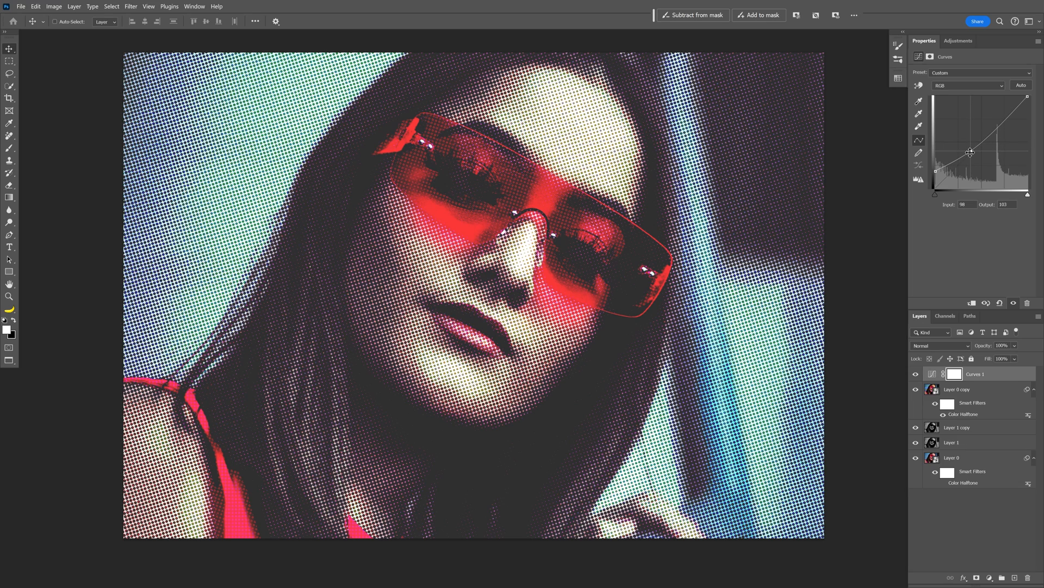
pyautogui.click(953, 457)
pyautogui.write('N')
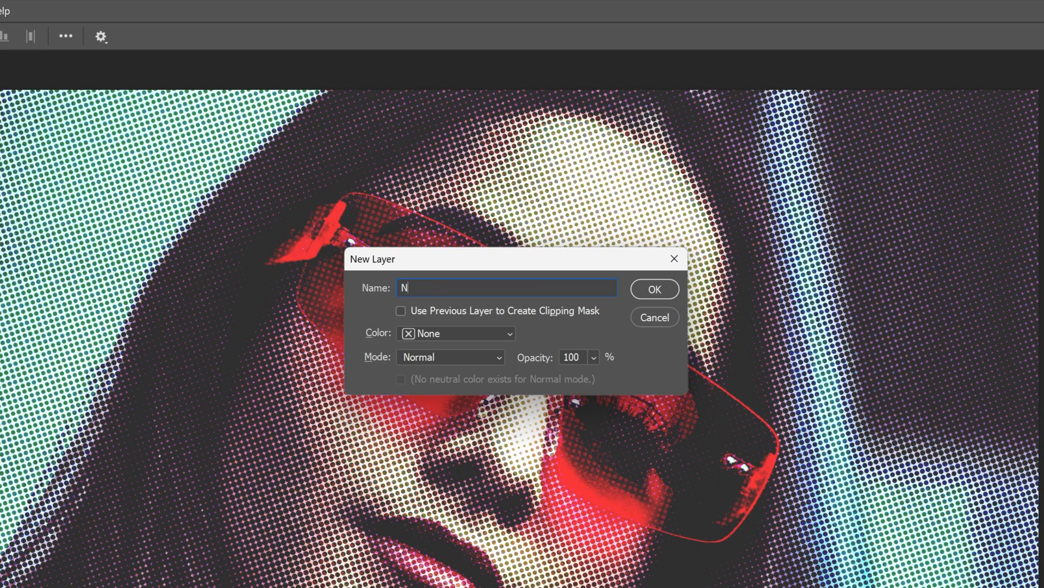
# - Create the Noise layer in Overlay mode and convert it to a smart object
pyautogui.click(449, 357)
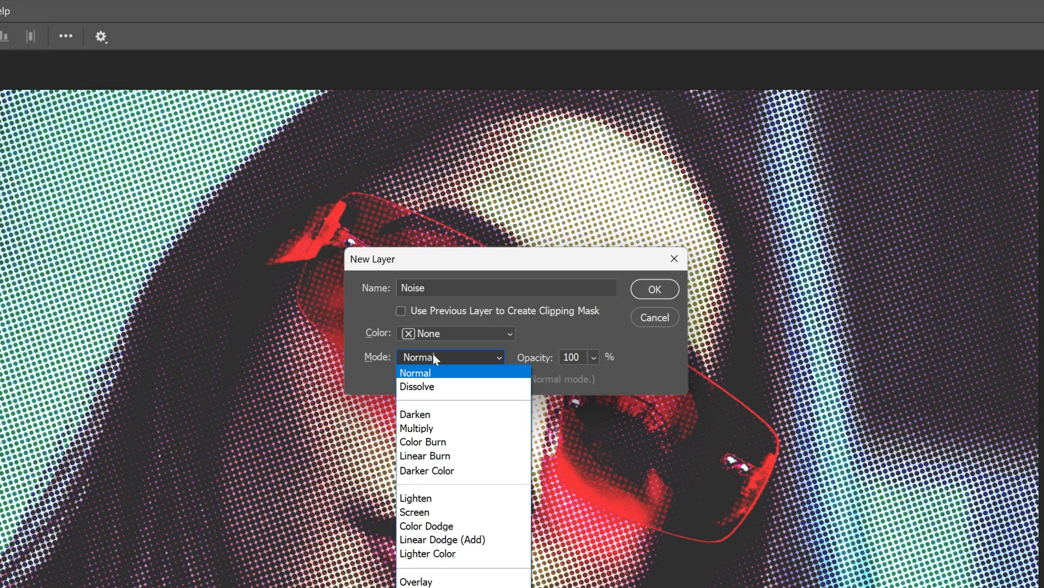
pyautogui.click(414, 580)
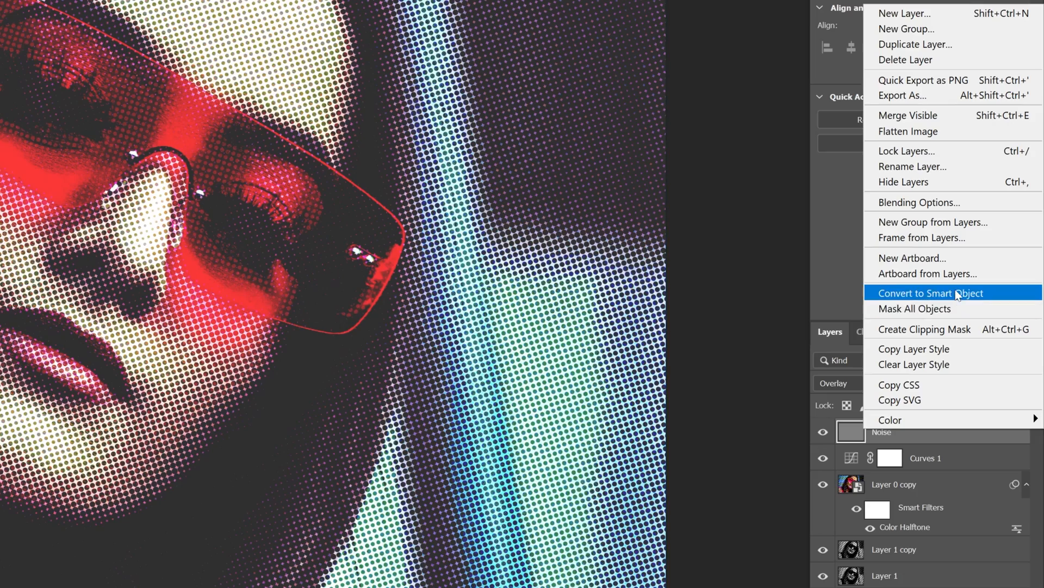
pyautogui.click(931, 293)
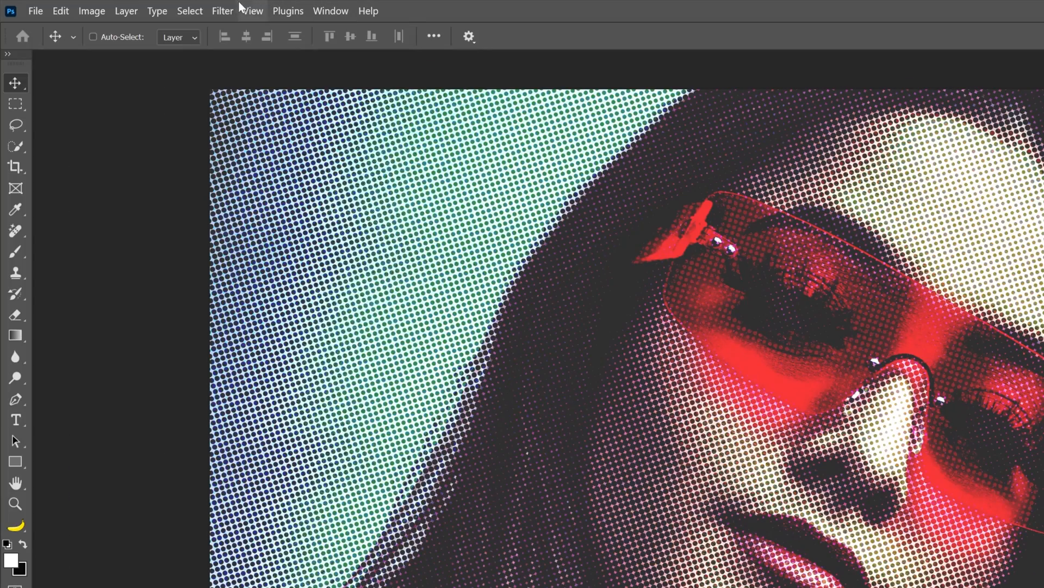
# - Apply an Add Noise smart filter at 400% with Uniform distribution
pyautogui.click(222, 11)
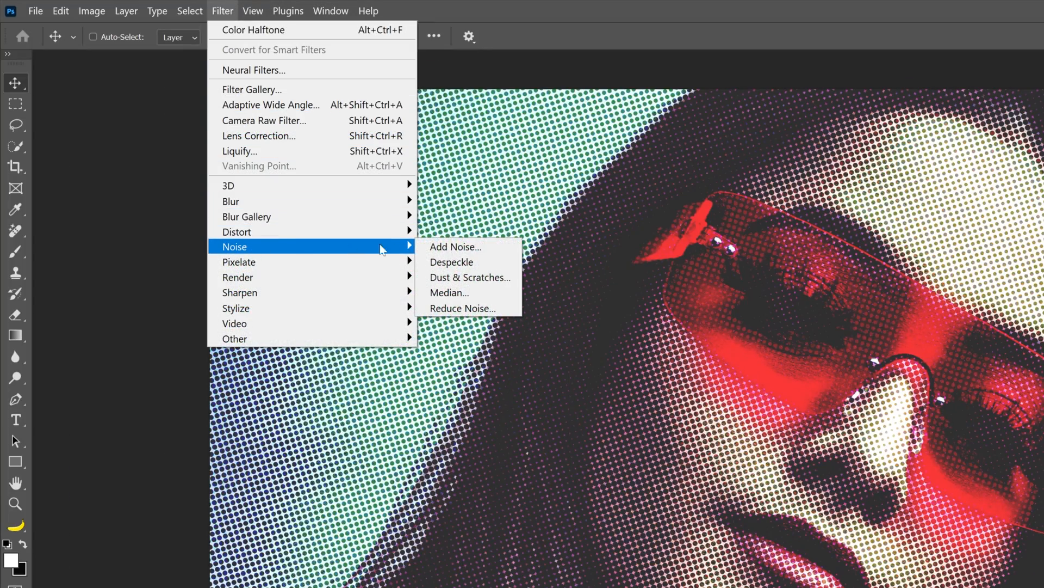
pyautogui.click(455, 247)
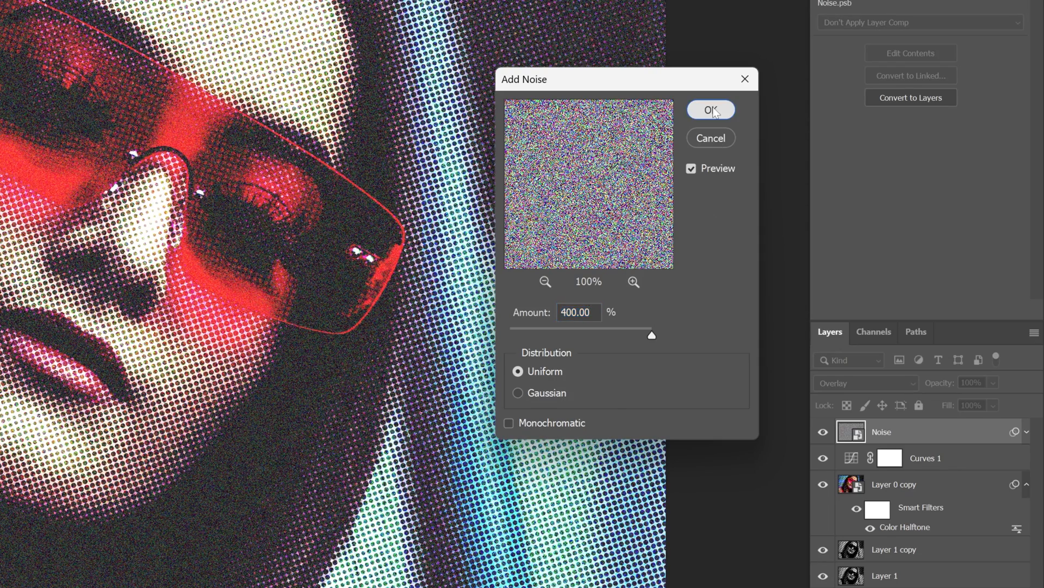
pyautogui.click(711, 109)
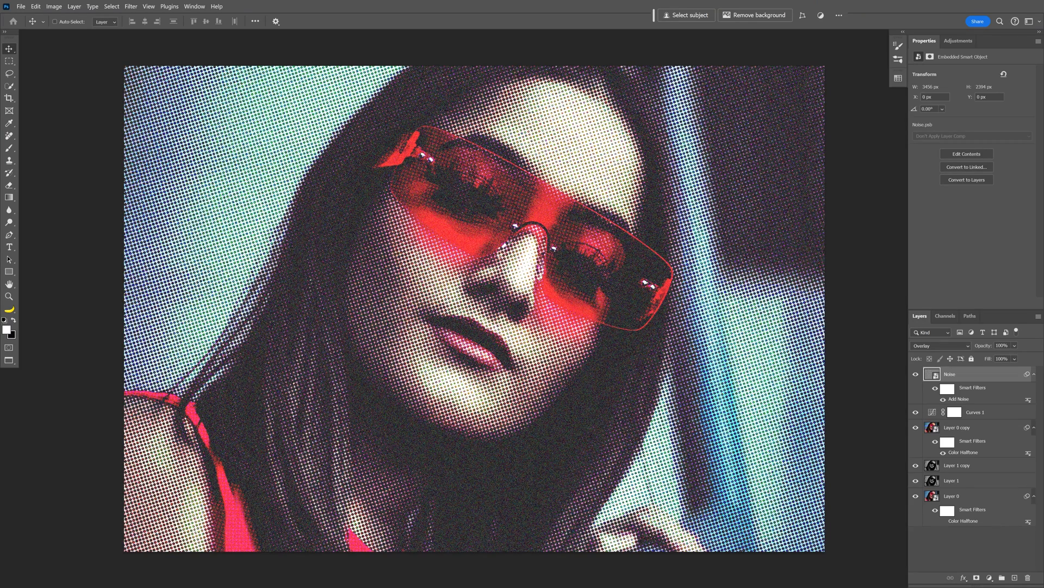